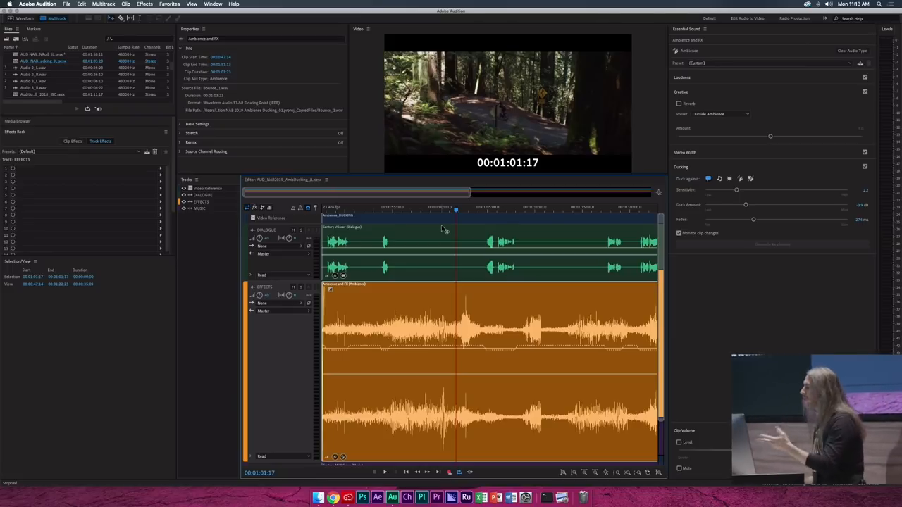
{"action": "mouse_move", "coordinate": [692, 386]}
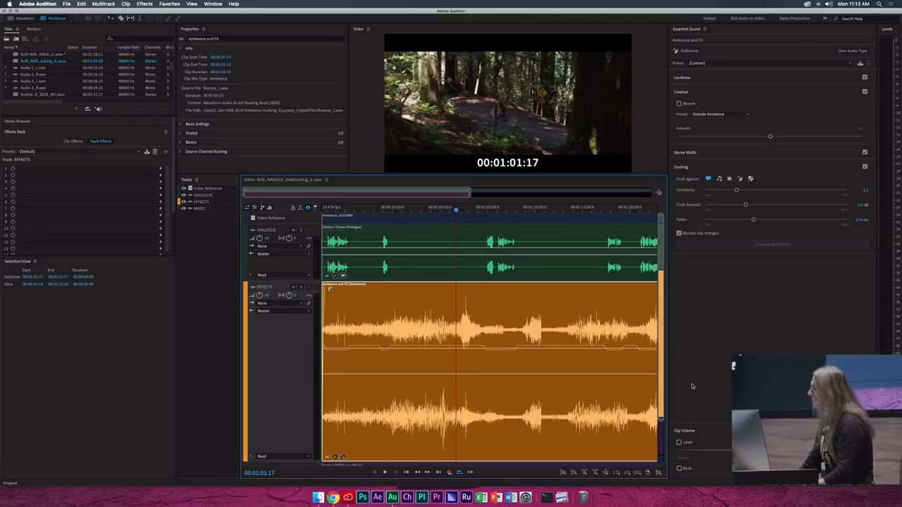